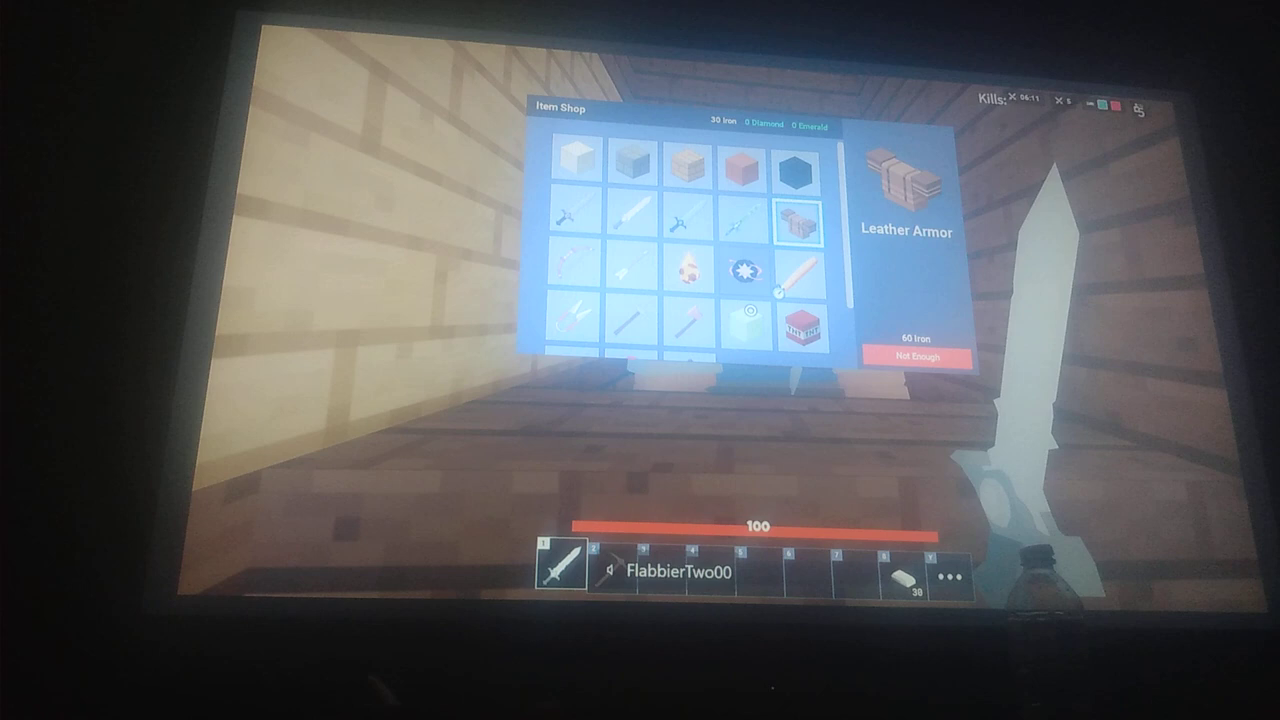
Buy wool from the item shop so blue wool blocks join the sword and pickaxe in the hotbar
left_click(564, 164)
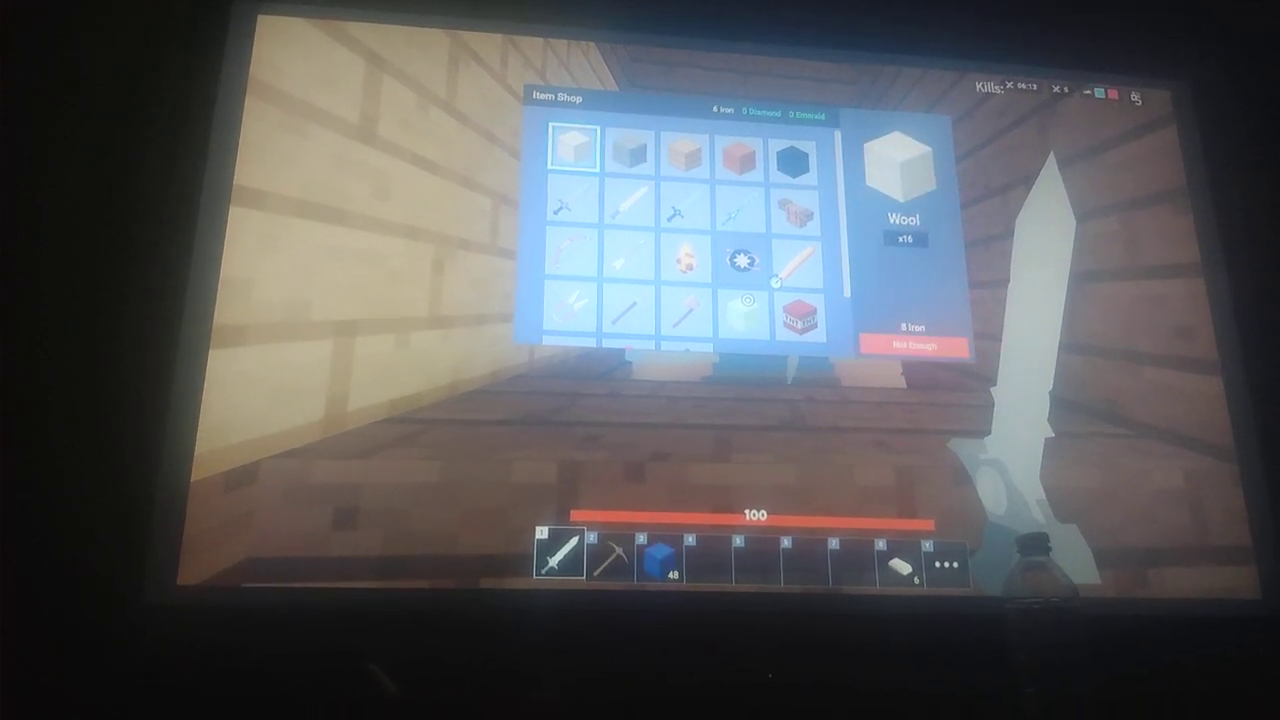